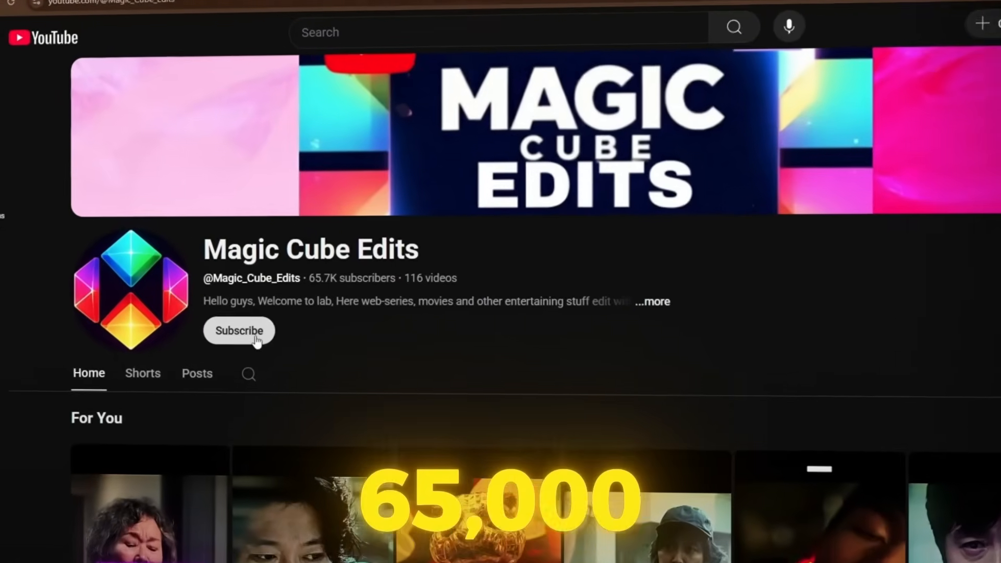
- Import the 'Gi-Hun loves her Daughter' Squid Game clip onto the timeline
{"action": "left_click", "coordinate": [239, 330]}
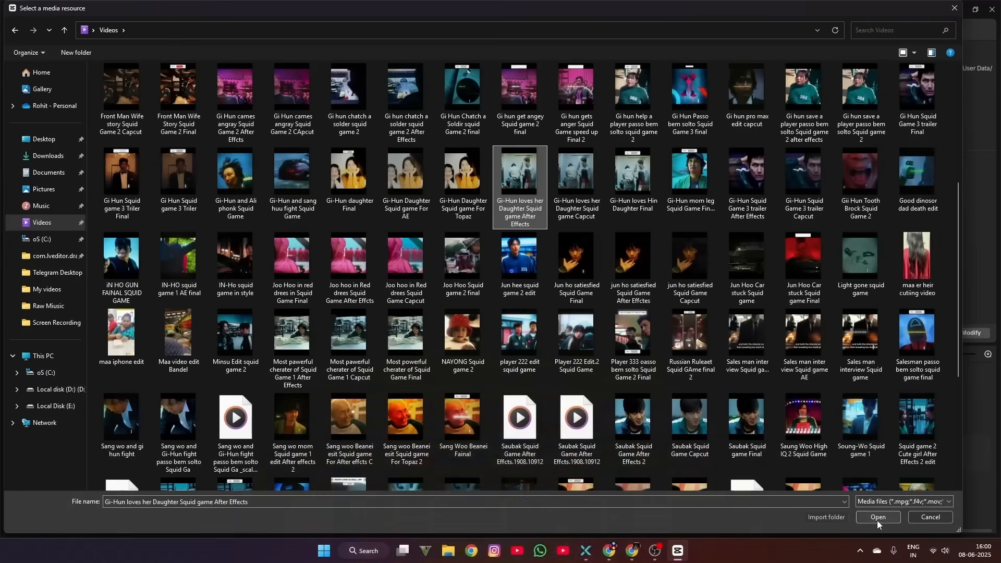
{"action": "left_click", "coordinate": [877, 517]}
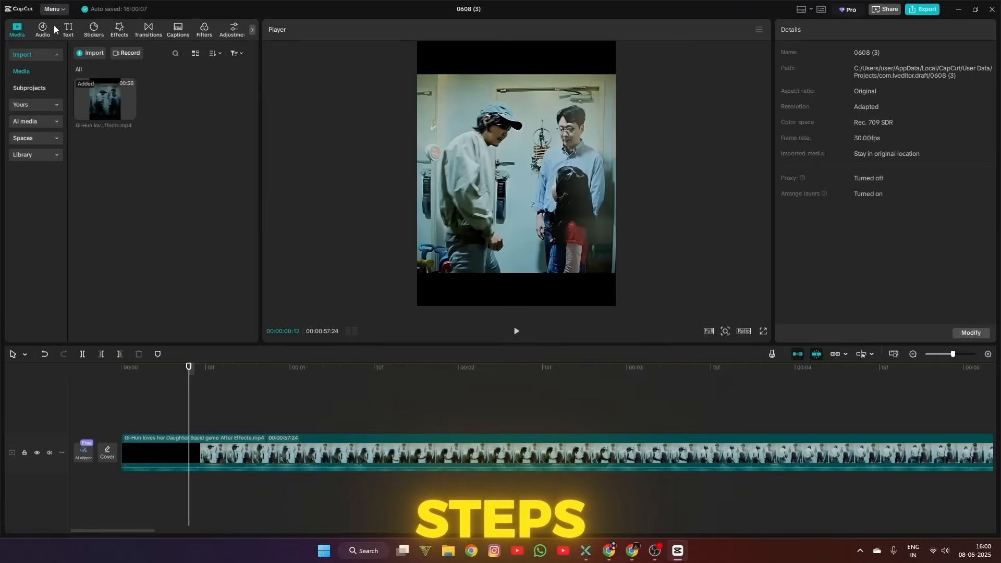
- Add a Default text caption and switch its font to Rubik-Bold
{"action": "left_click", "coordinate": [68, 28]}
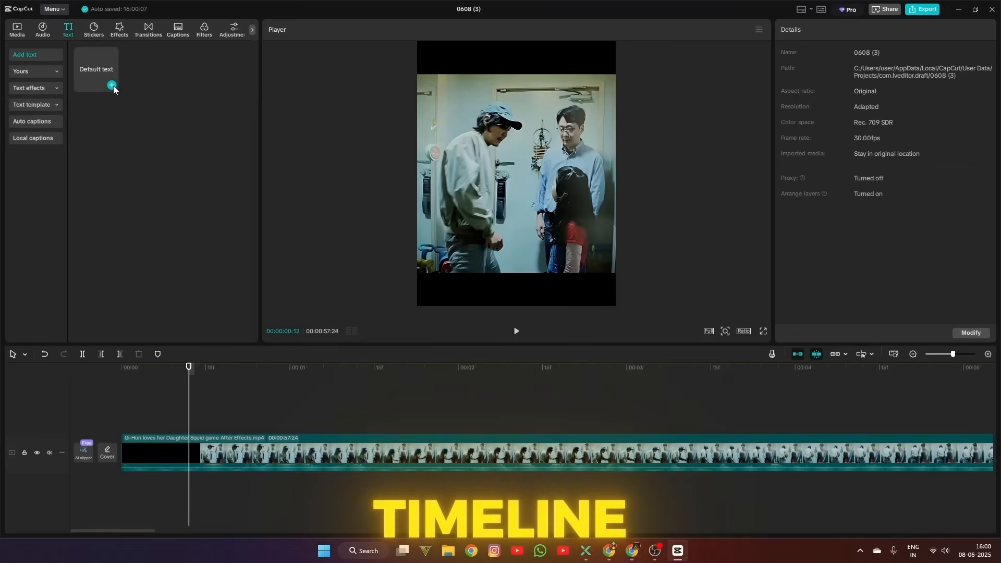
{"action": "left_click", "coordinate": [112, 85]}
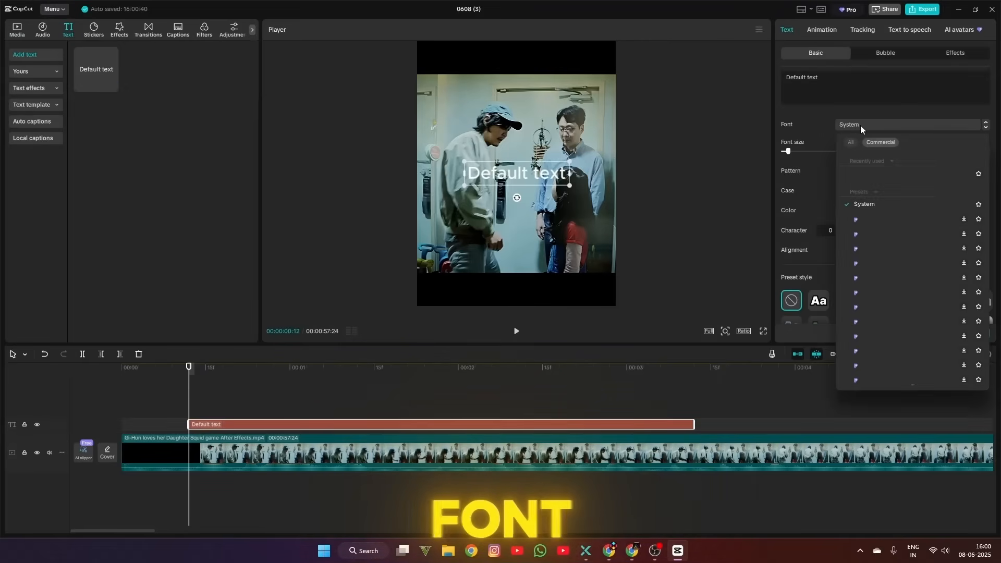
{"action": "left_click", "coordinate": [865, 219]}
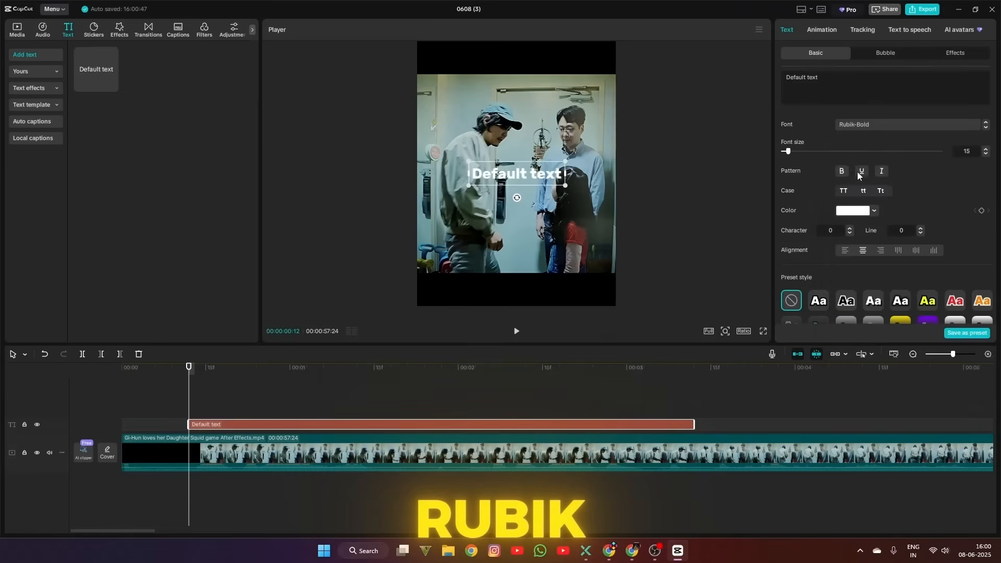
{"action": "left_click", "coordinate": [843, 191]}
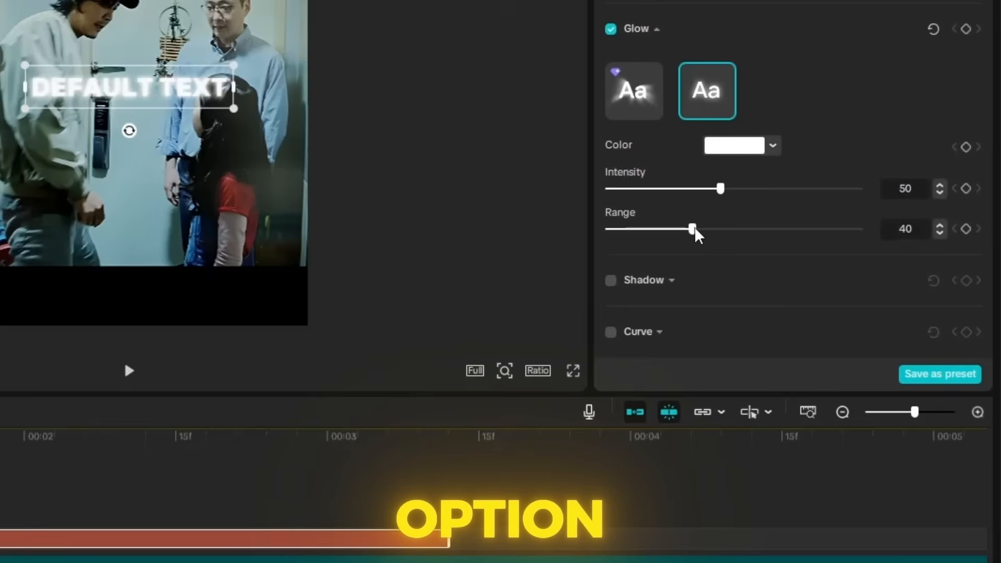
- Set glow range 60 and intensity 30, then add a shadow with lower opacity and more blur
{"action": "left_click_drag", "start_coordinate": [694, 228], "coordinate": [748, 228]}
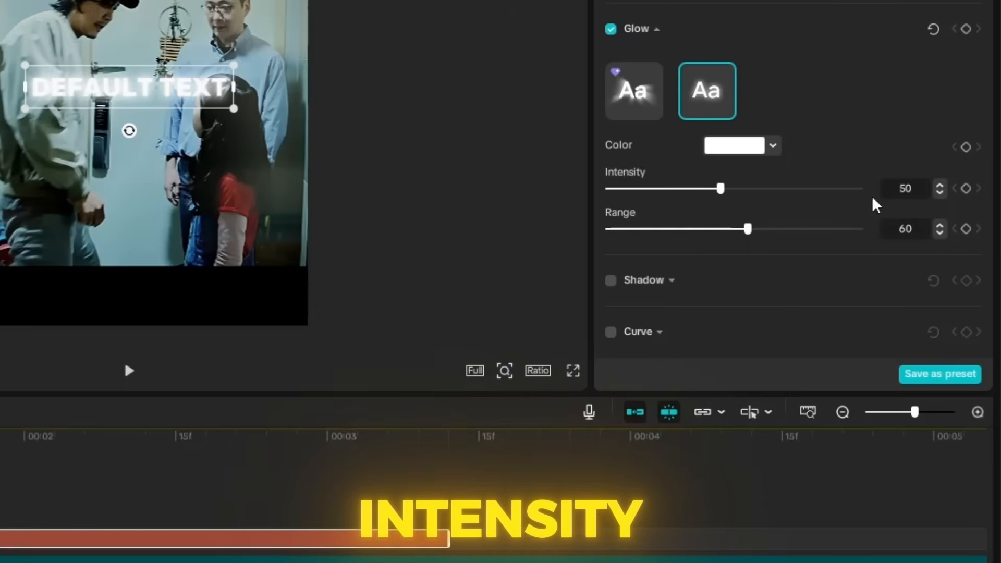
{"action": "left_click_drag", "start_coordinate": [721, 188], "coordinate": [663, 188]}
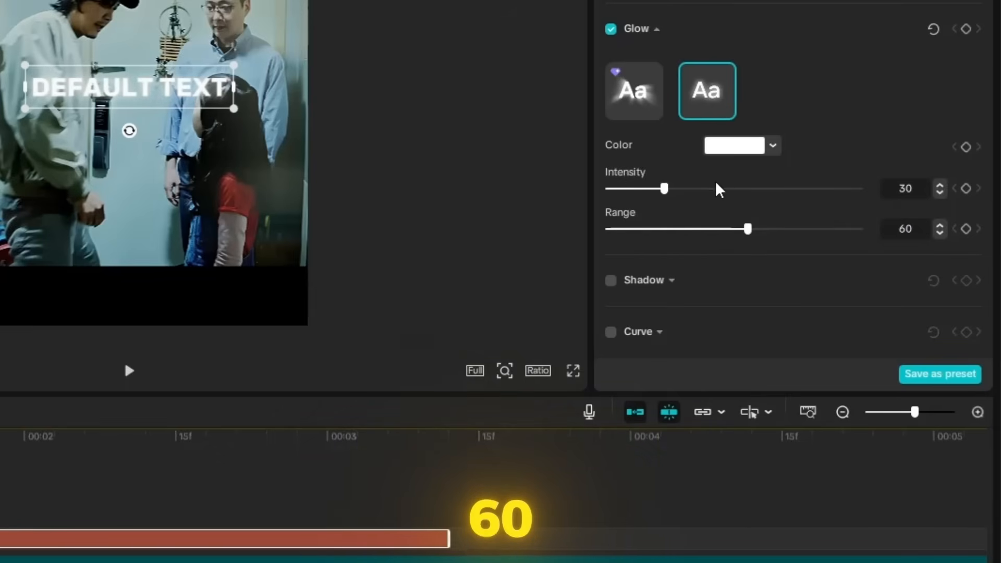
{"action": "left_click", "coordinate": [610, 279]}
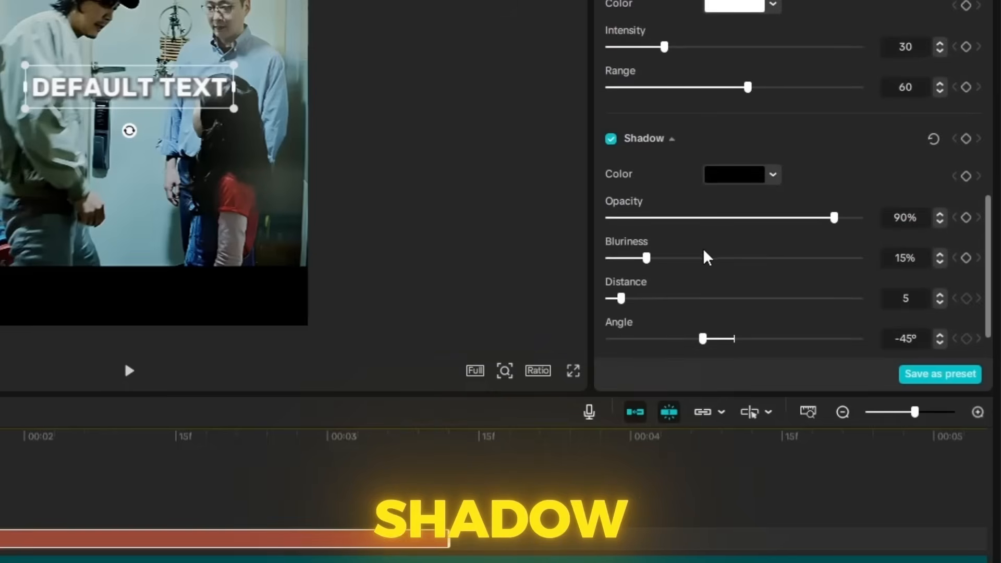
{"action": "left_click_drag", "start_coordinate": [833, 217], "coordinate": [785, 217]}
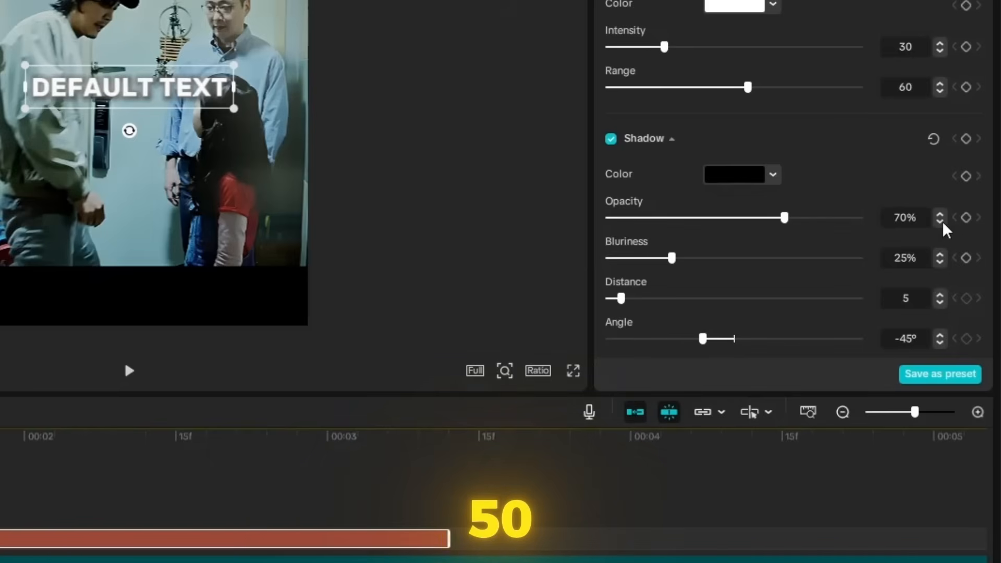
{"action": "left_click_drag", "start_coordinate": [785, 218], "coordinate": [733, 218]}
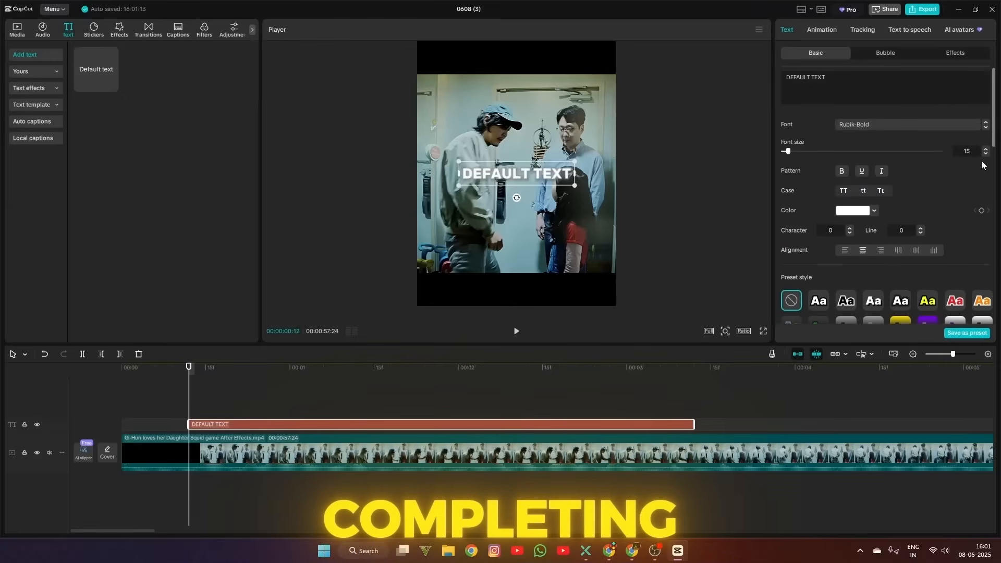
- Reduce the caption's font size to 9
{"action": "left_click", "coordinate": [985, 154]}
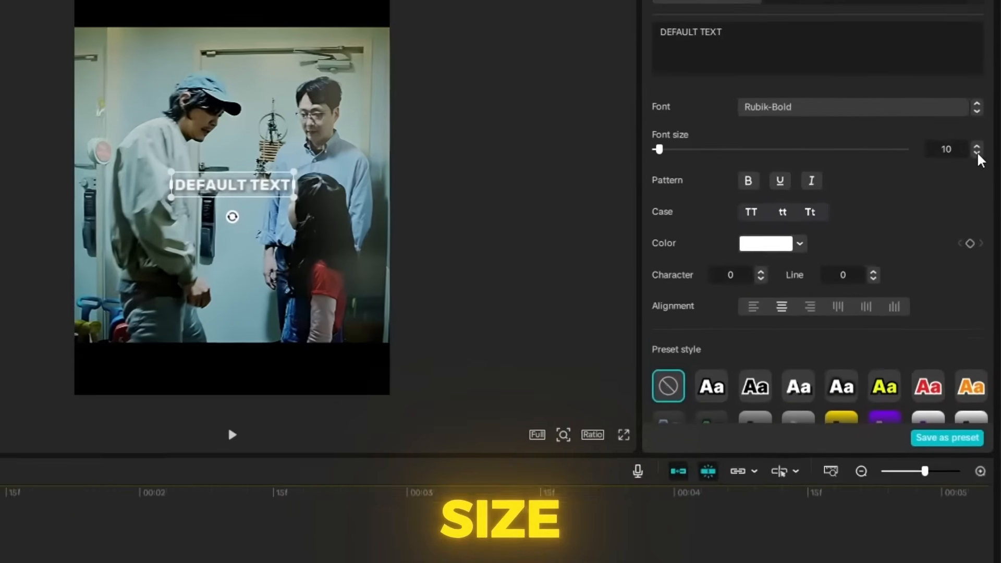
{"action": "left_click", "coordinate": [976, 153]}
{"action": "type", "text": "main fir milne ayunga"}
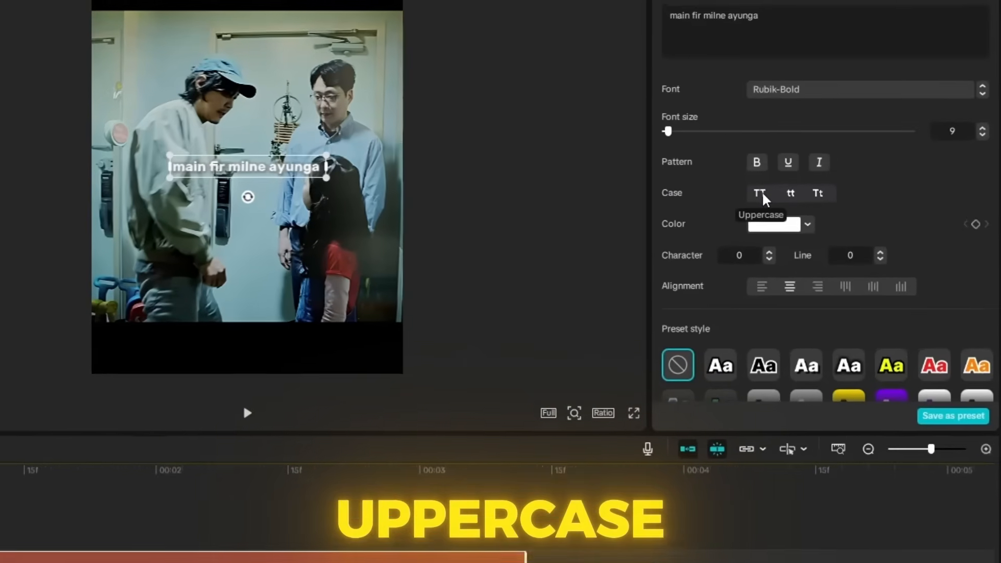
- Make the caption uppercase, review its glow and shadow, and adjust character spacing
{"action": "left_click", "coordinate": [760, 193]}
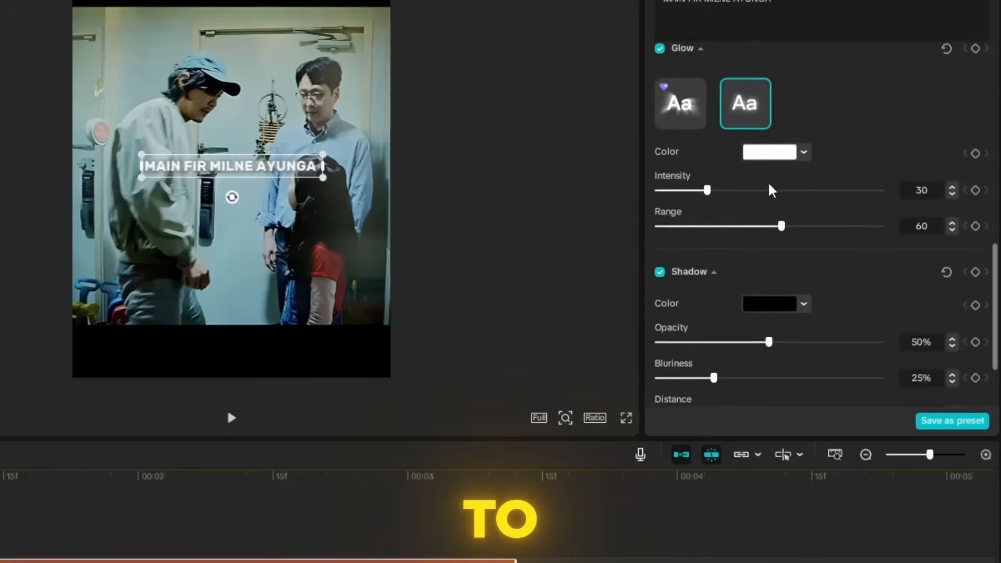
{"action": "left_click", "coordinate": [770, 152]}
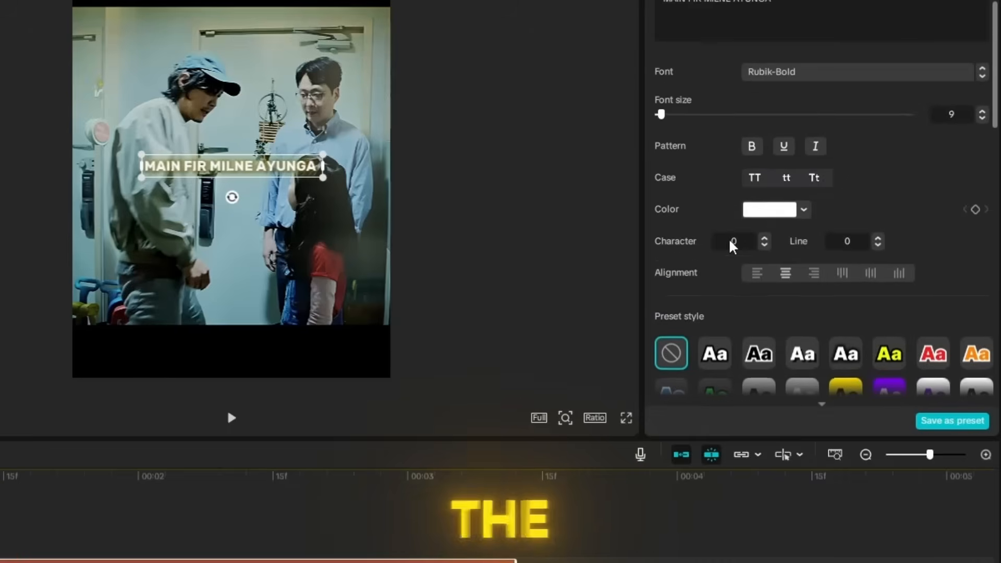
{"action": "left_click", "coordinate": [770, 210]}
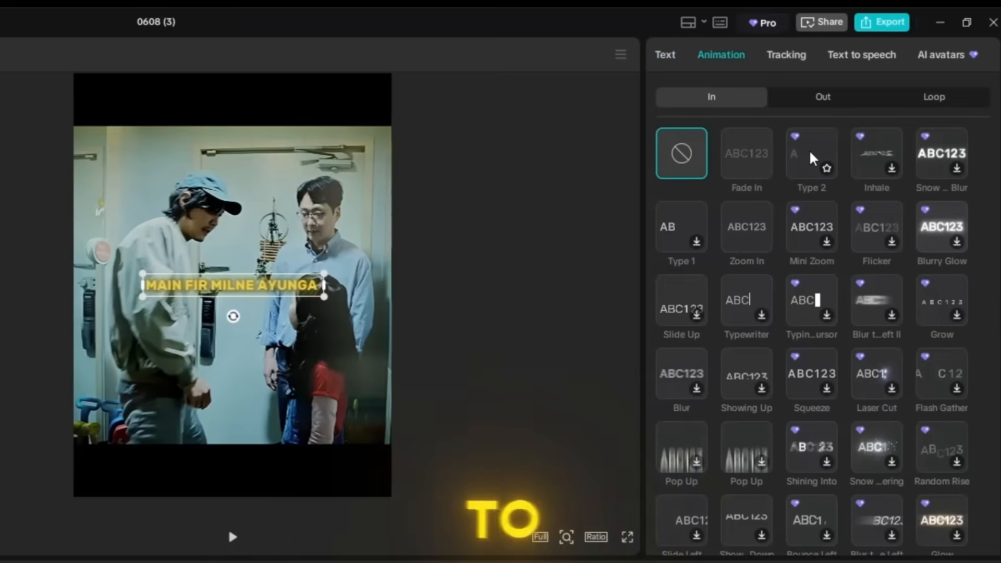
- Apply the Type 2 In animation to the caption
{"action": "left_click", "coordinate": [812, 152]}
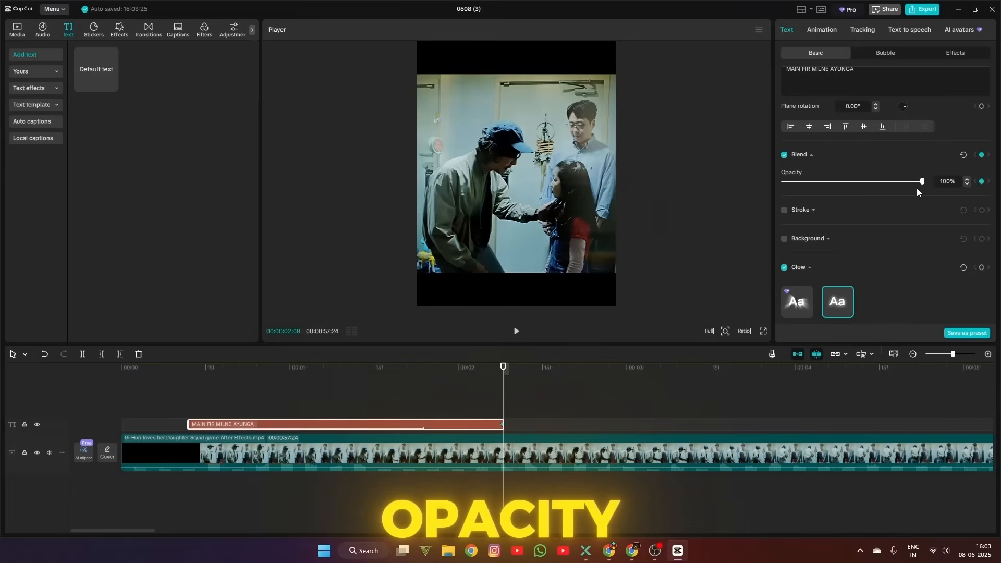
- Lower the caption's Blend opacity slider to fine-tune its transparency
{"action": "left_click_drag", "start_coordinate": [921, 182], "coordinate": [782, 182]}
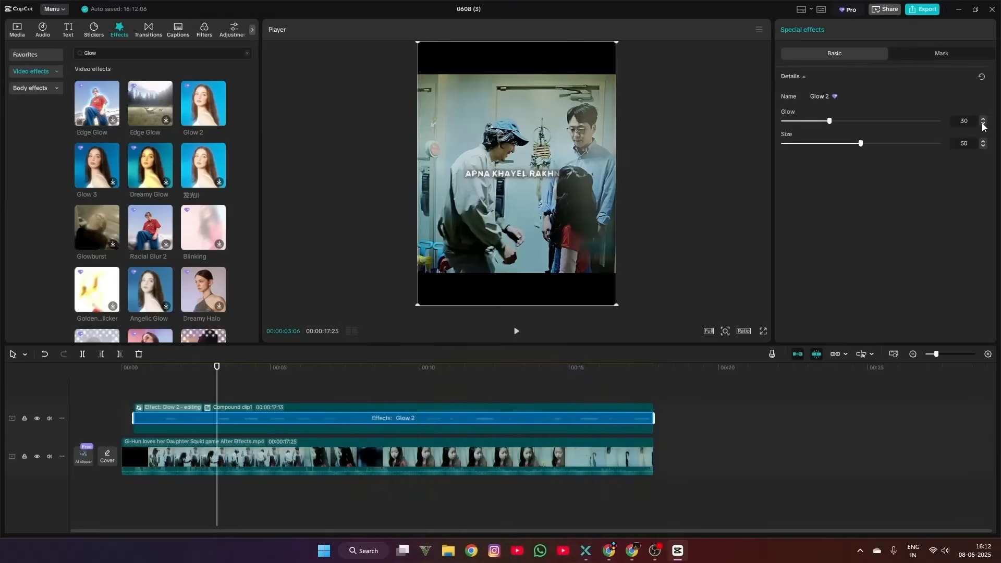
- Set the Glow 2 strength to 30 and choose a colour range in HSL
{"action": "left_click_drag", "start_coordinate": [830, 121], "coordinate": [815, 120]}
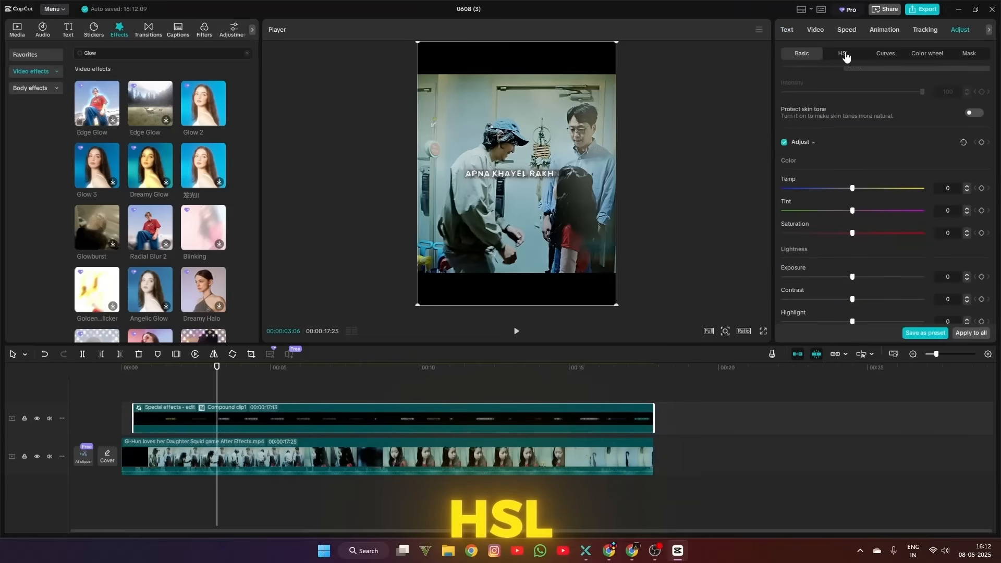
{"action": "left_click", "coordinate": [843, 53]}
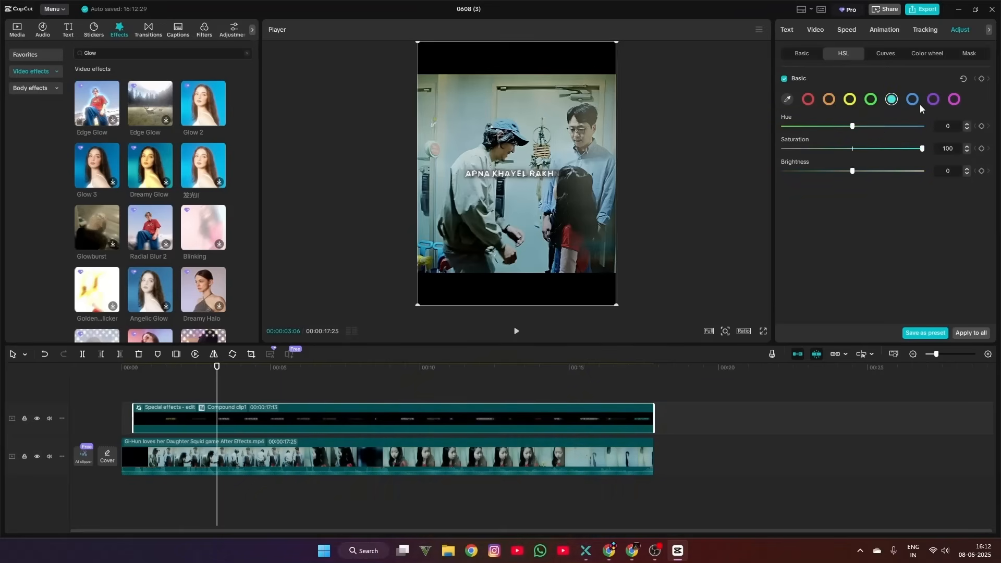
{"action": "left_click", "coordinate": [885, 53]}
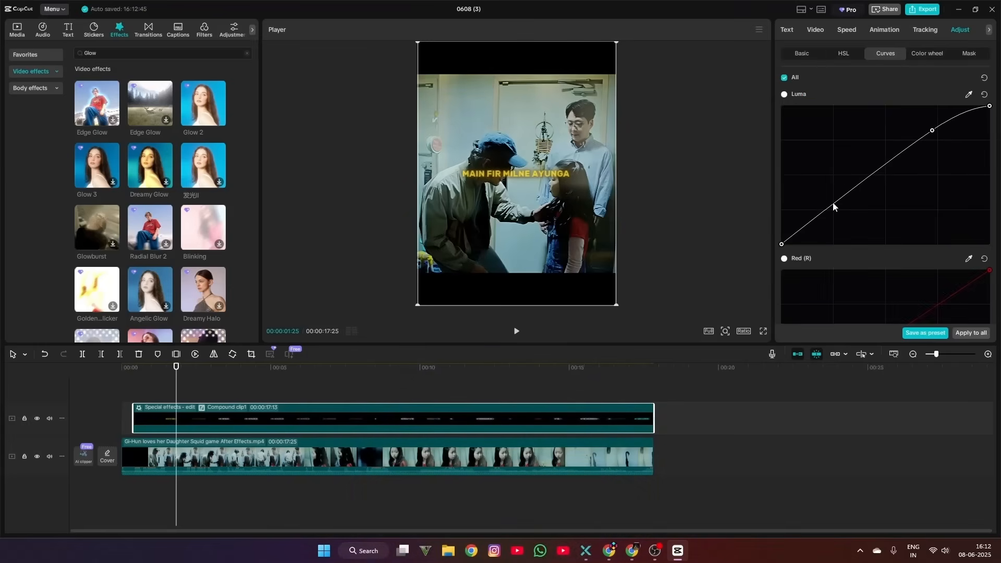
- Pull the lower Luma curve down into an S-shape to darken shadows
{"action": "left_click_drag", "start_coordinate": [833, 207], "coordinate": [839, 219]}
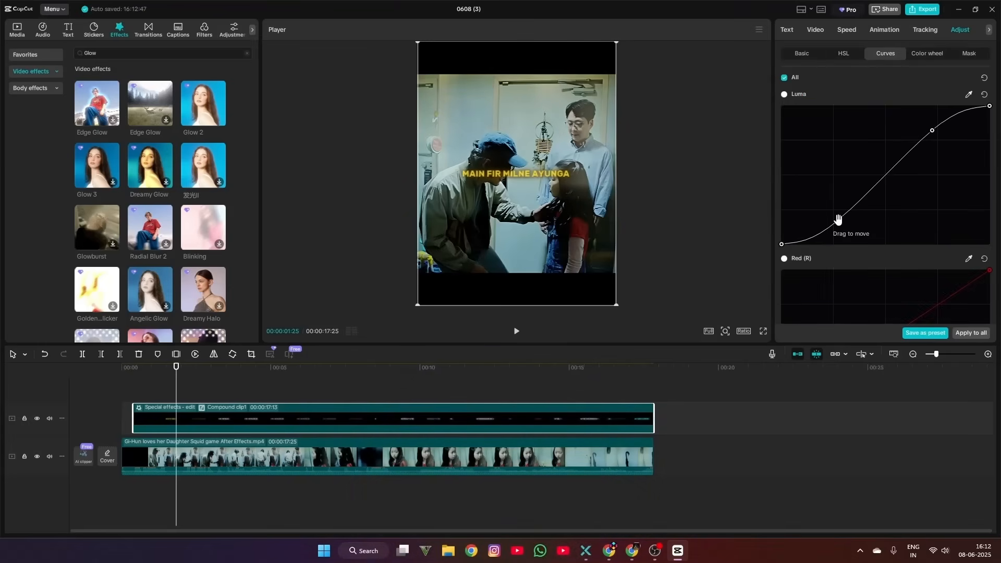